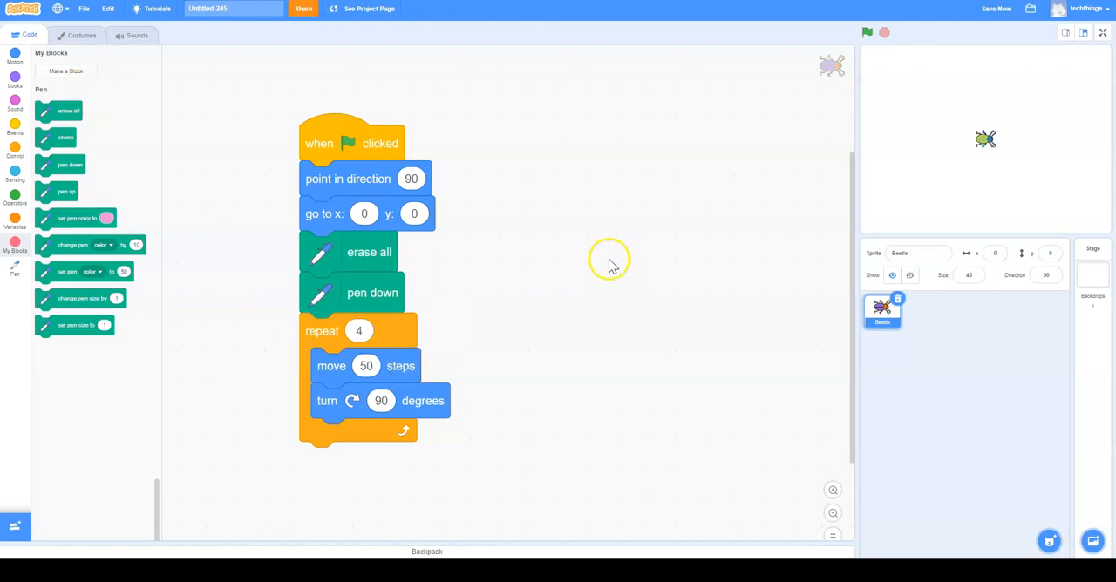
mouse_move(1026, 136)
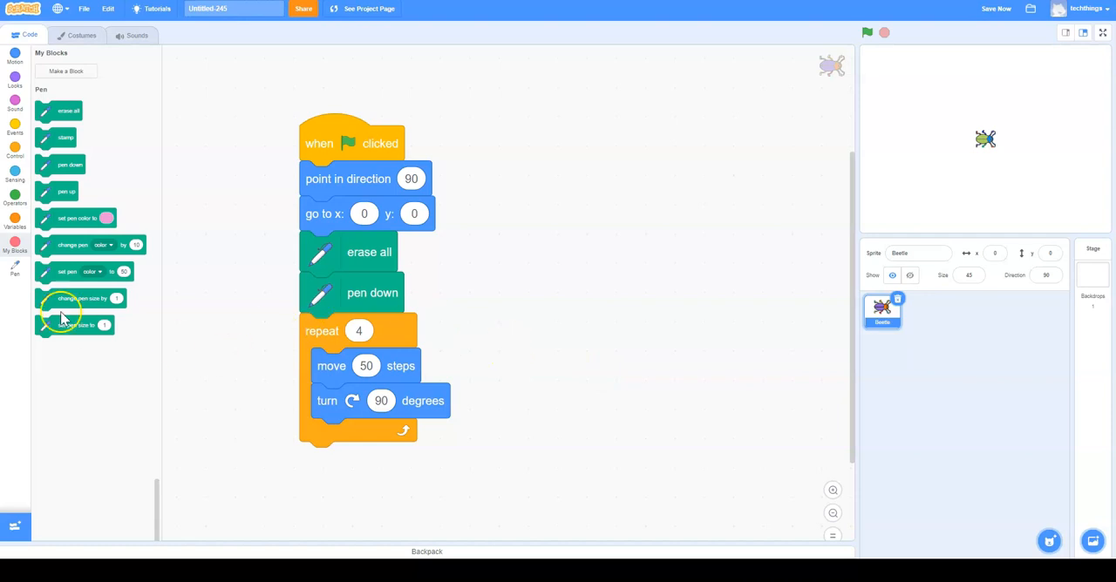
mouse_move(87, 183)
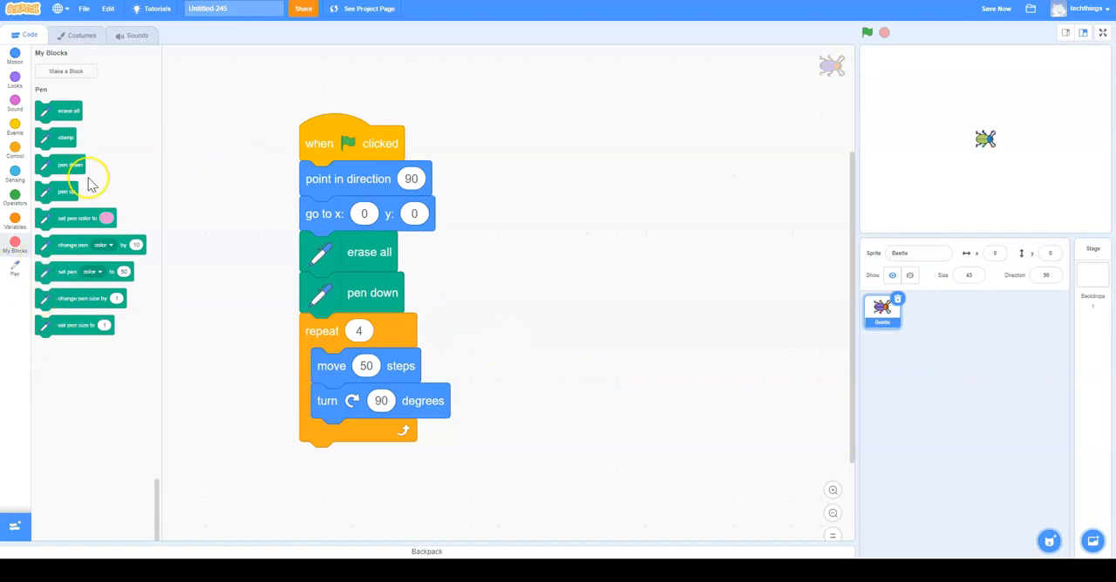
Create a new custom block named Square so its empty definition appears in the workspace
left_click(67, 70)
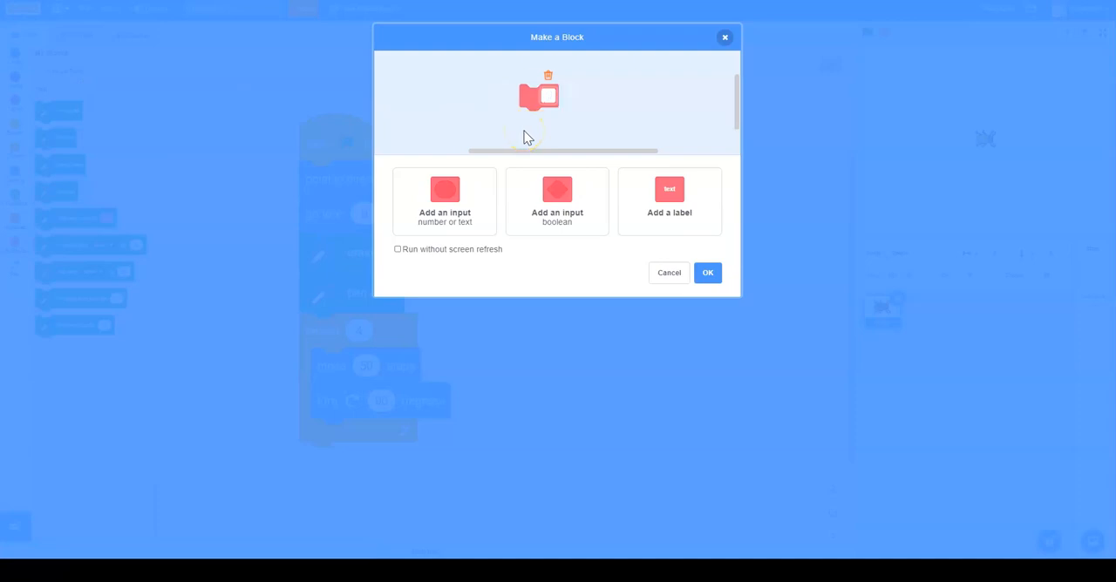
type("Squad")
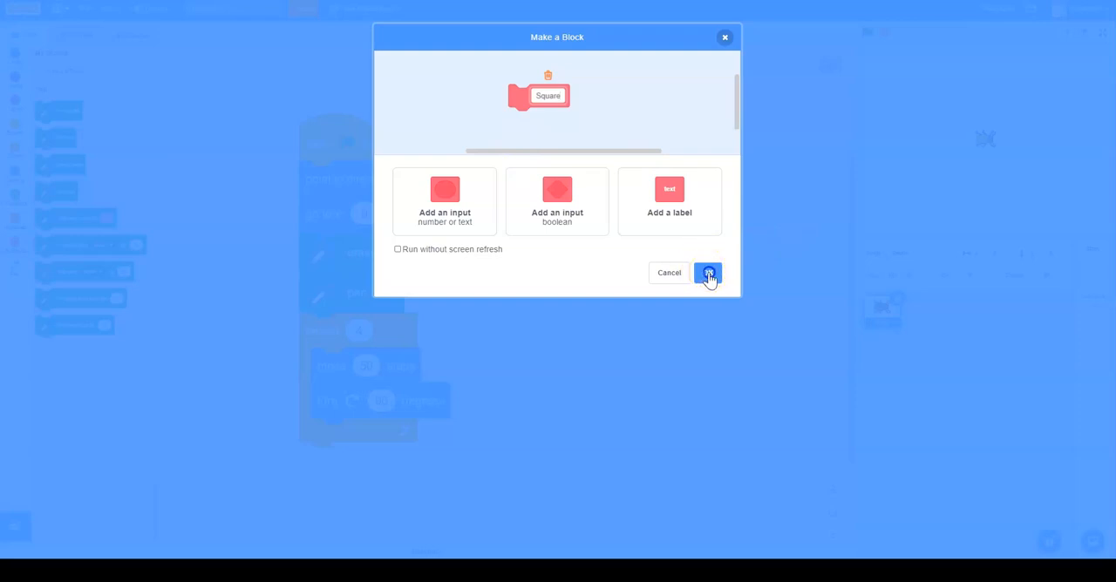
left_click(708, 272)
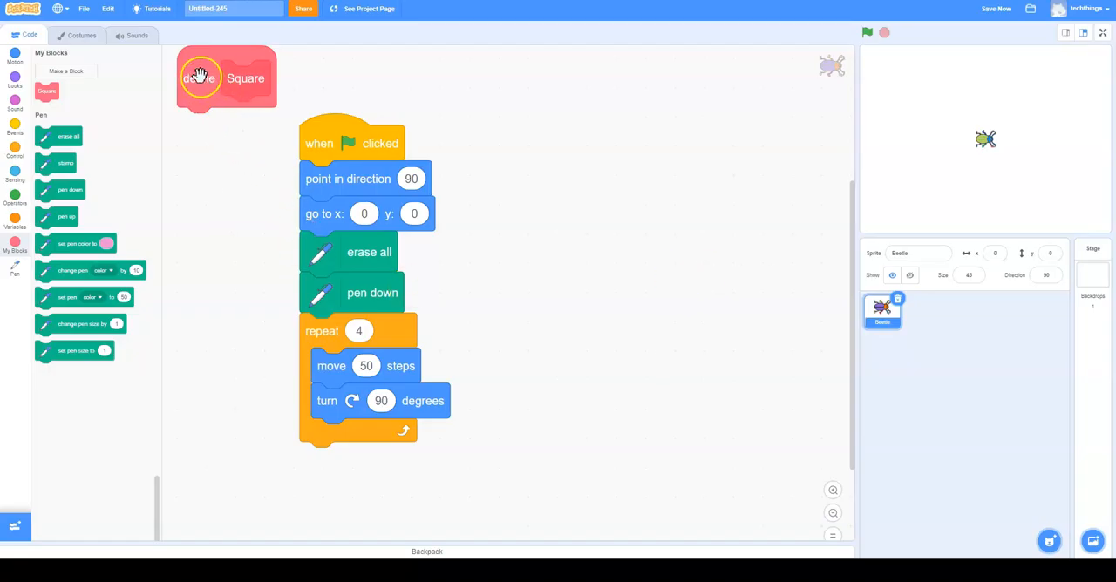
Move the repeat 4 drawing loop under define Square and run the script to draw one square
left_click_drag(201, 77, 724, 175)
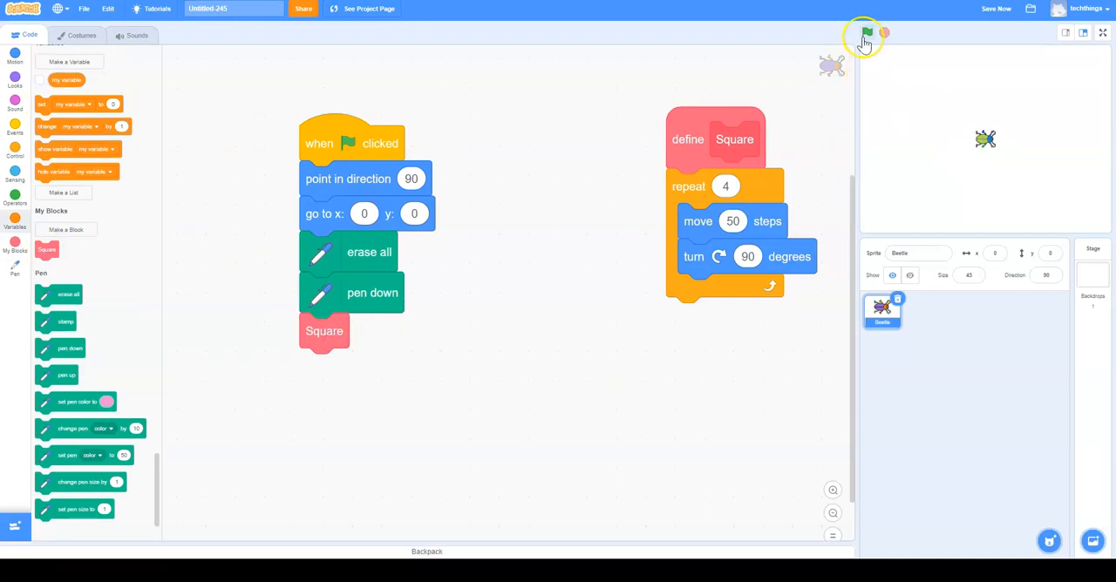
left_click(865, 32)
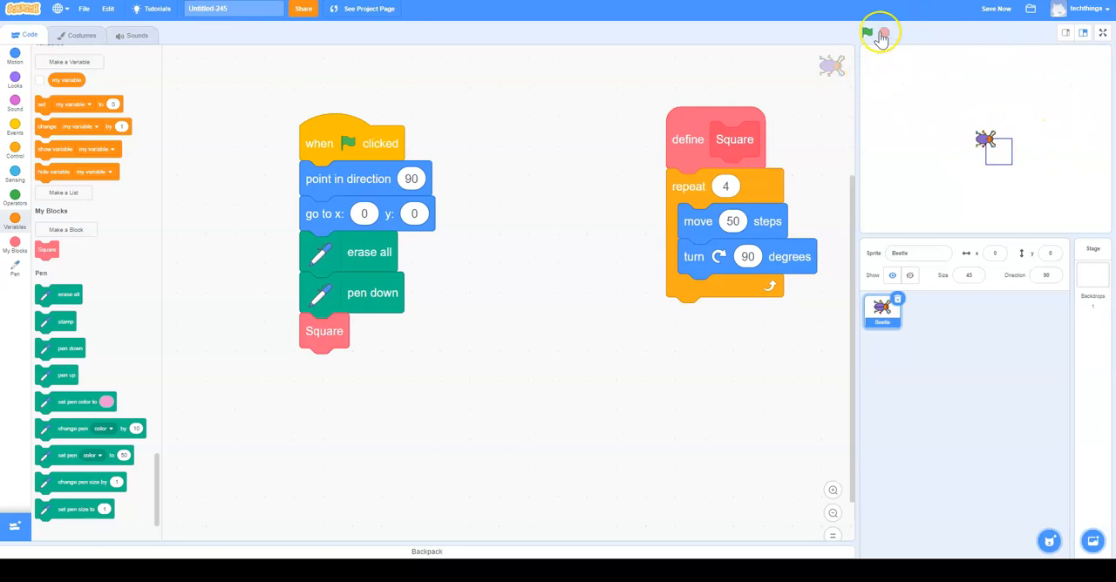
left_click(868, 31)
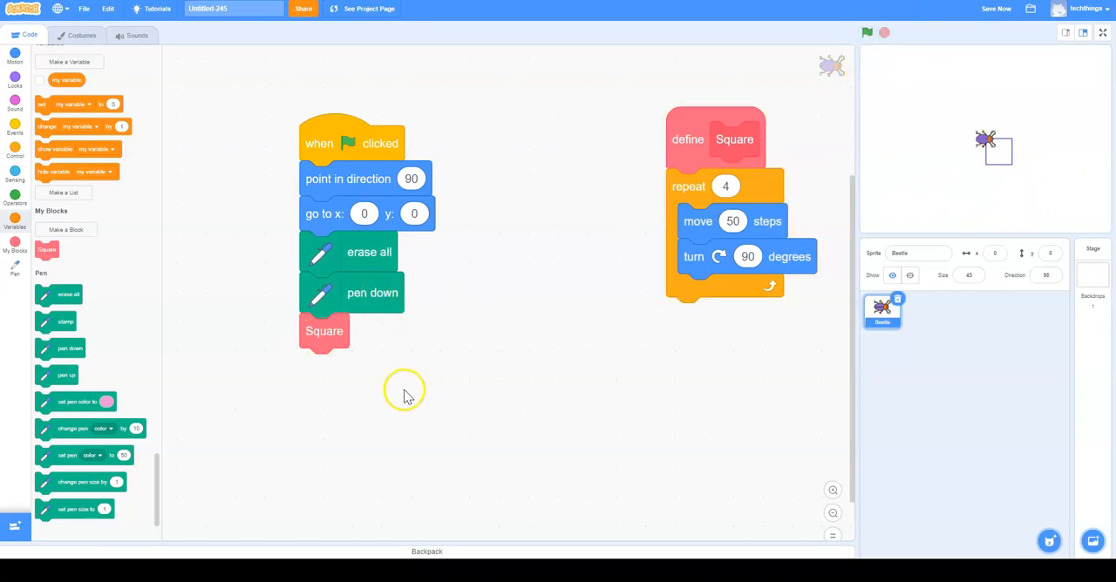
mouse_move(452, 408)
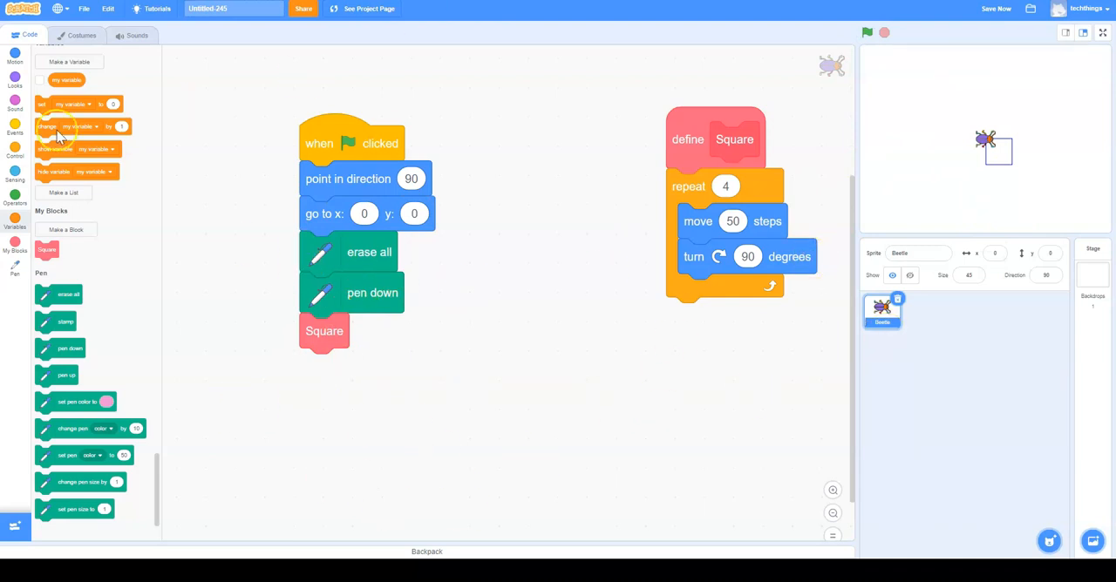
Wrap the Square call in a repeat 10 with a 36-degree turn and run it to draw a ring of ten squares
left_click(14, 149)
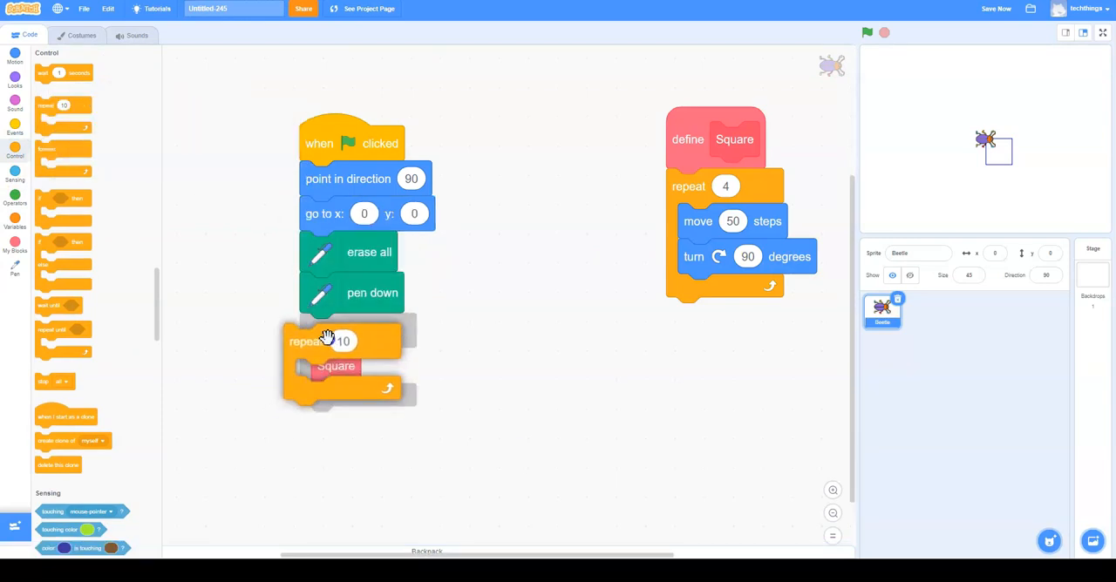
left_click_drag(328, 340, 523, 416)
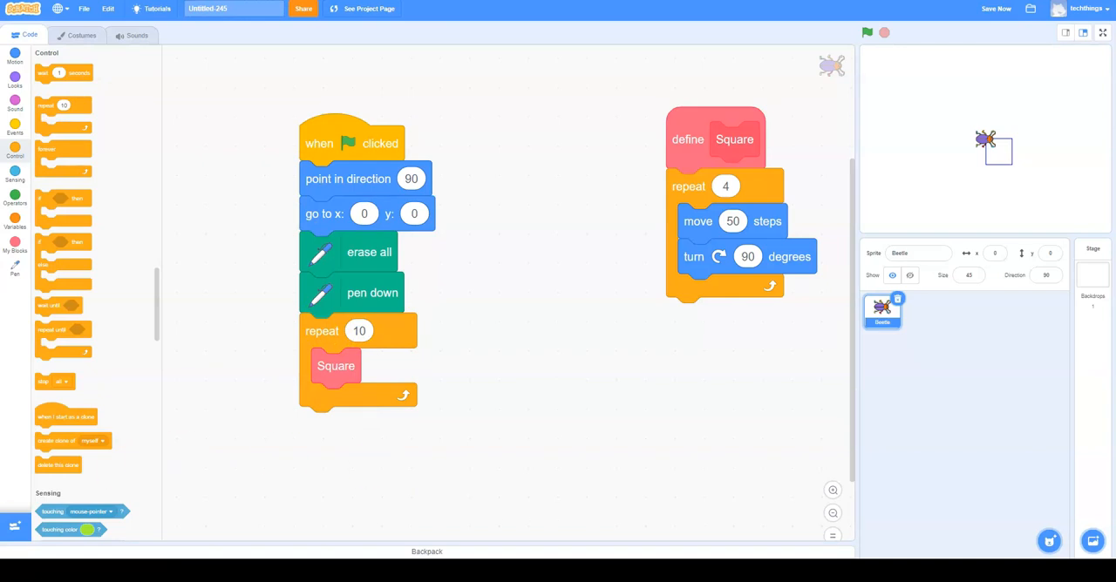
mouse_move(436, 262)
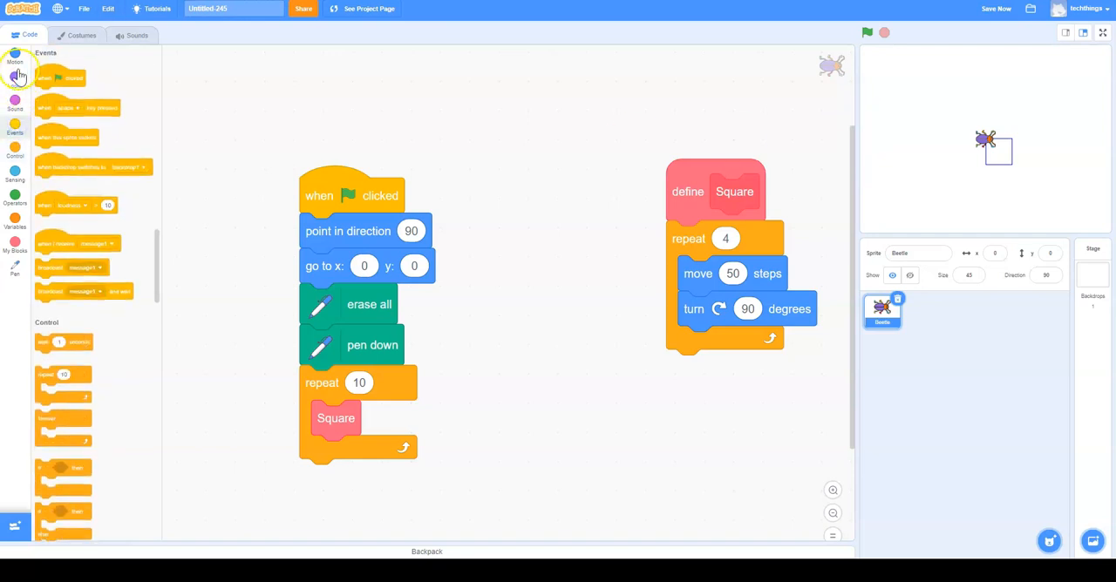
left_click(14, 59)
type("36")
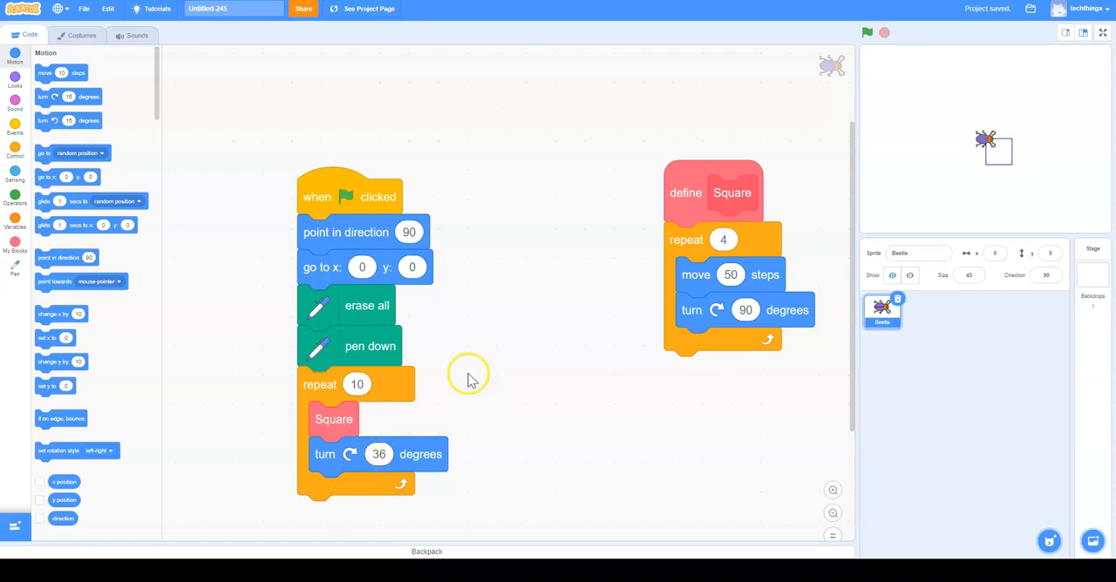
mouse_move(419, 453)
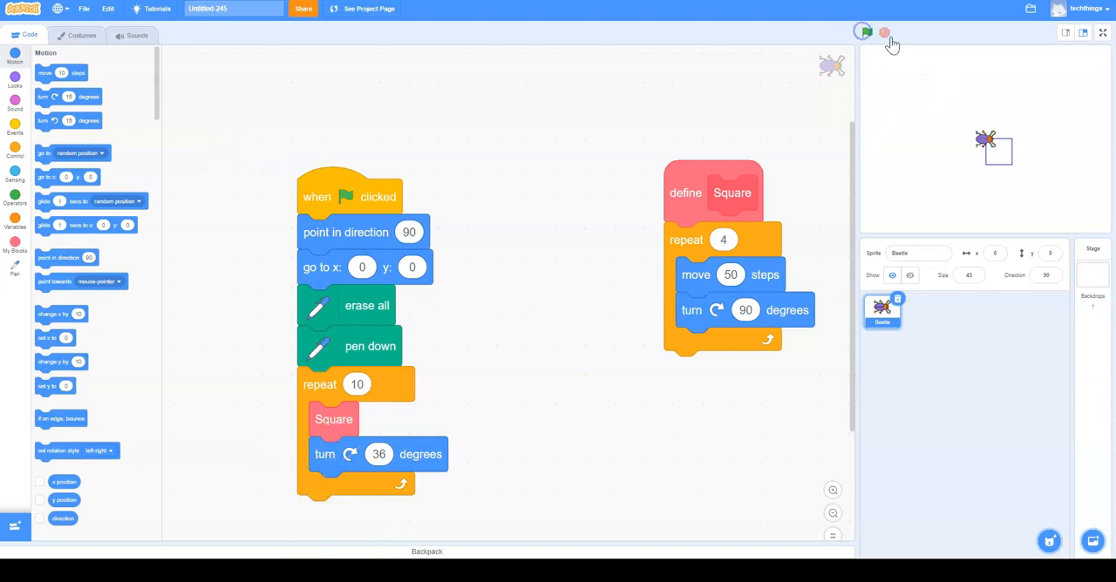
left_click(864, 31)
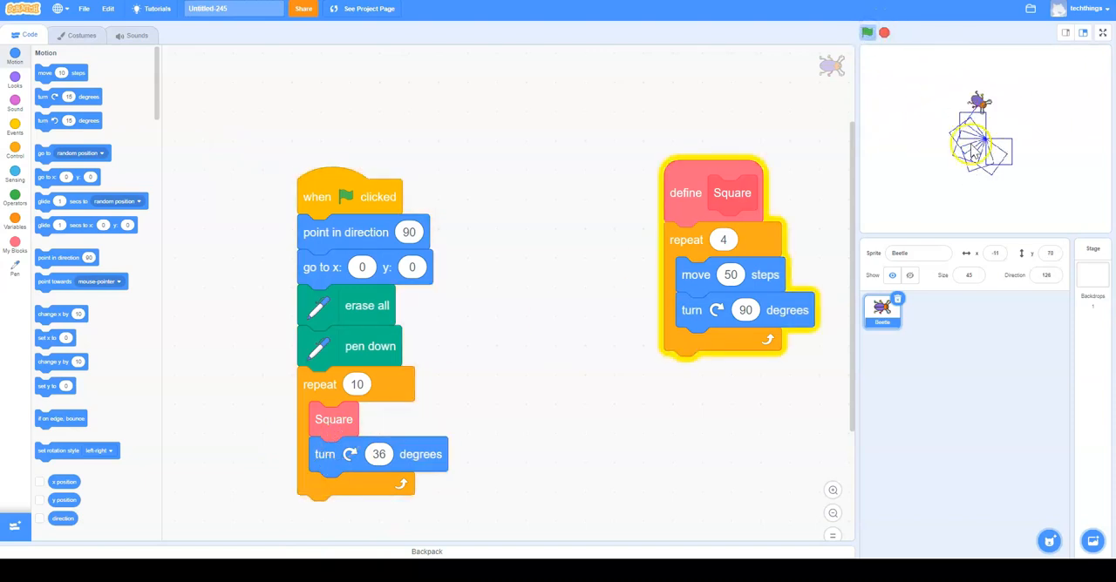
left_click(867, 31)
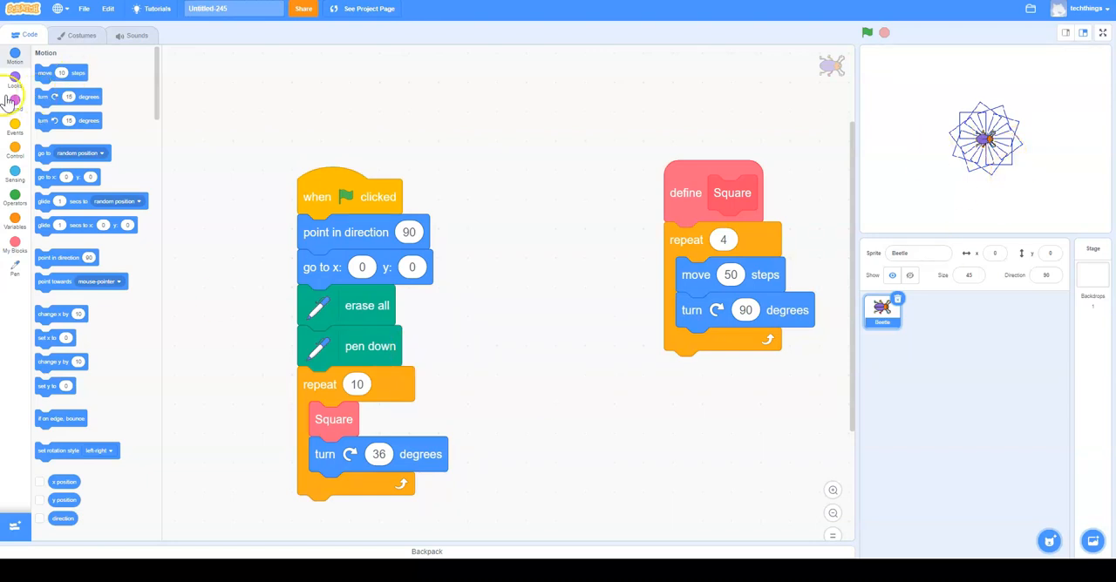
Add change pen color by 10 and change color effect by 10 to the loop and redraw a rainbow ring
left_click(14, 79)
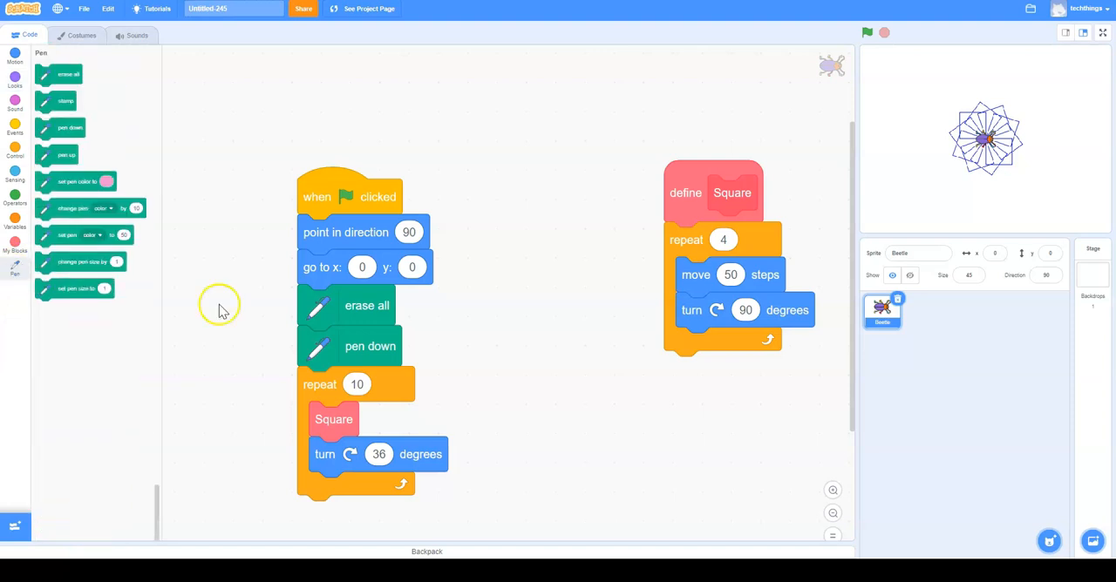
mouse_move(85, 202)
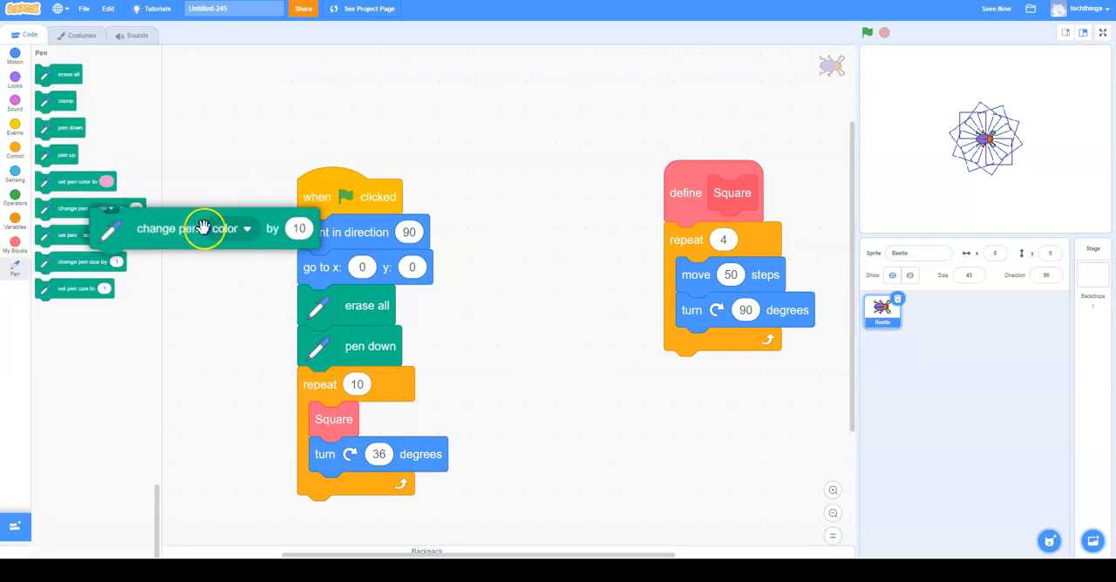
left_click_drag(205, 229, 399, 506)
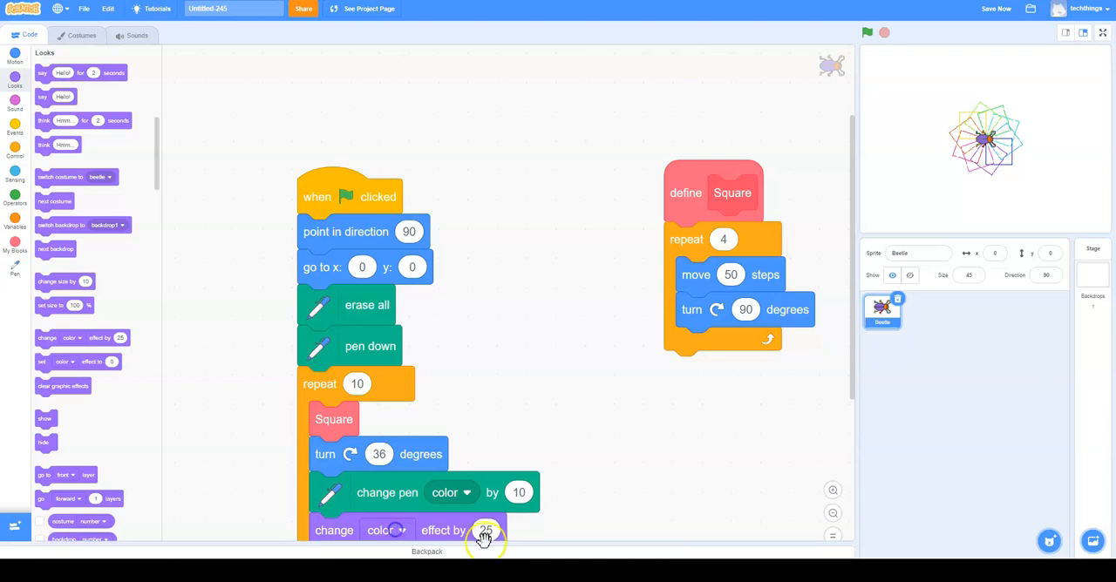
mouse_move(554, 548)
type("10")
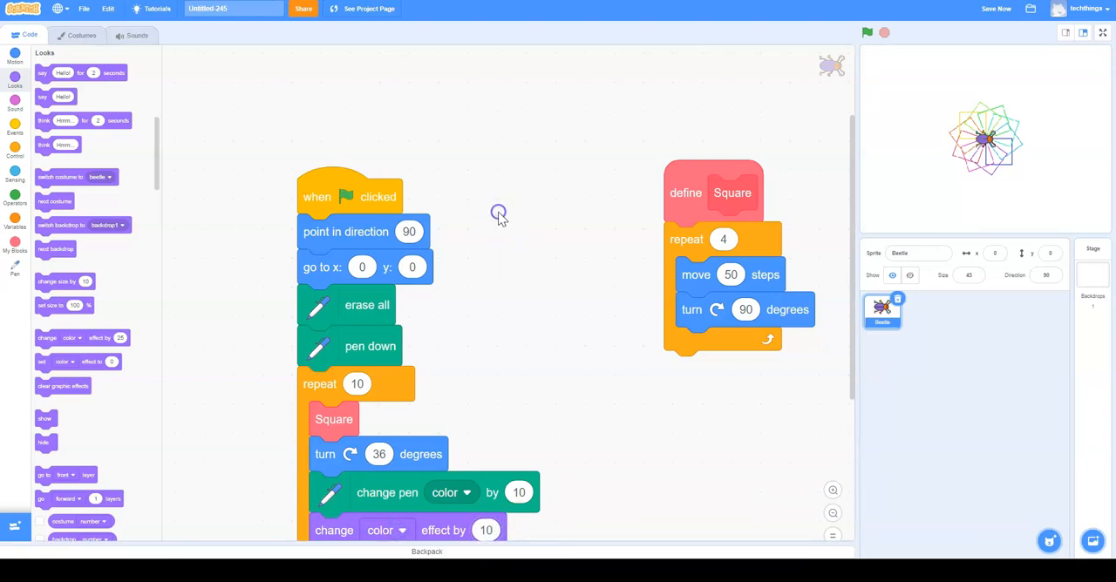
left_click(866, 31)
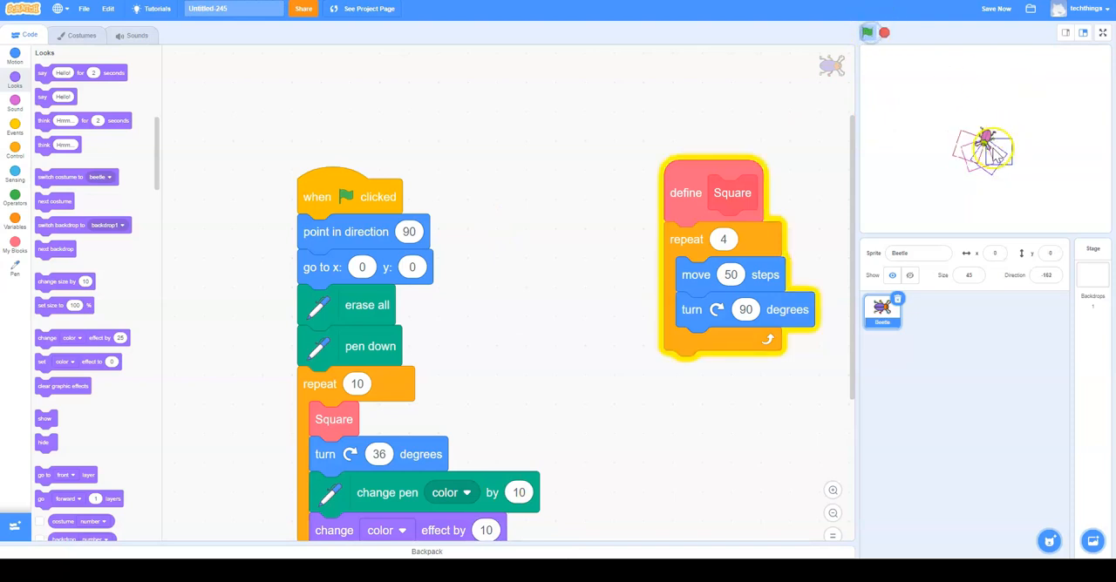
left_click(869, 31)
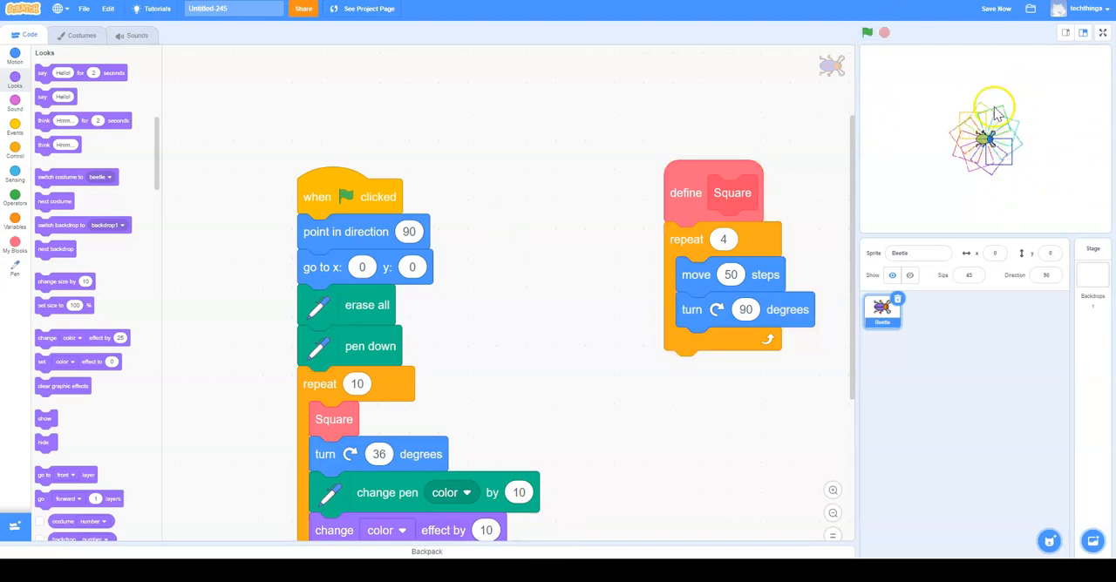